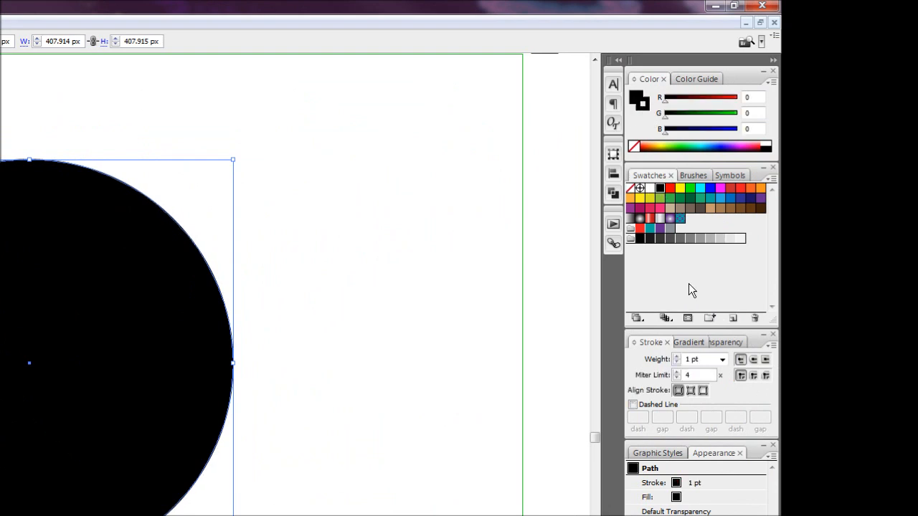
Step: Set the circle's stroke weight to 4 pt, aligned outside the path
click(669, 360)
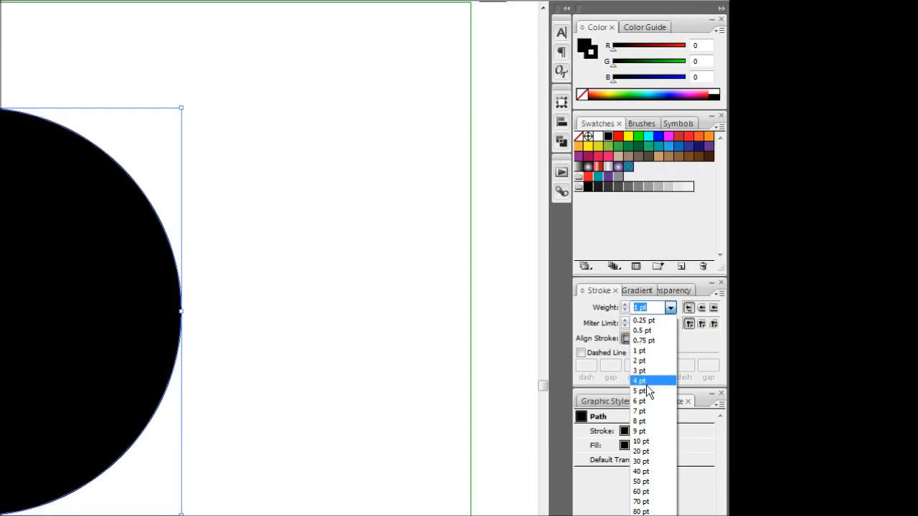
click(638, 380)
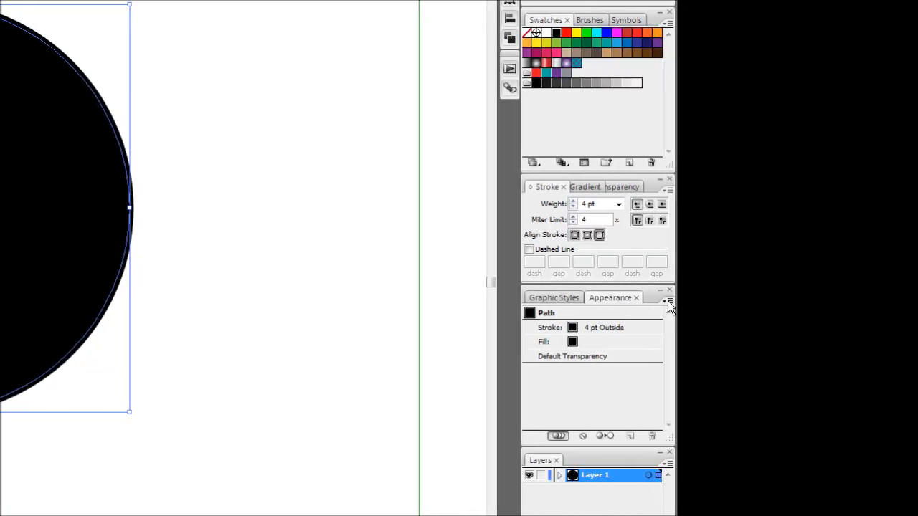
Step: Add a new stroke via the Appearance panel menu and set its weight to 2 pt
click(667, 300)
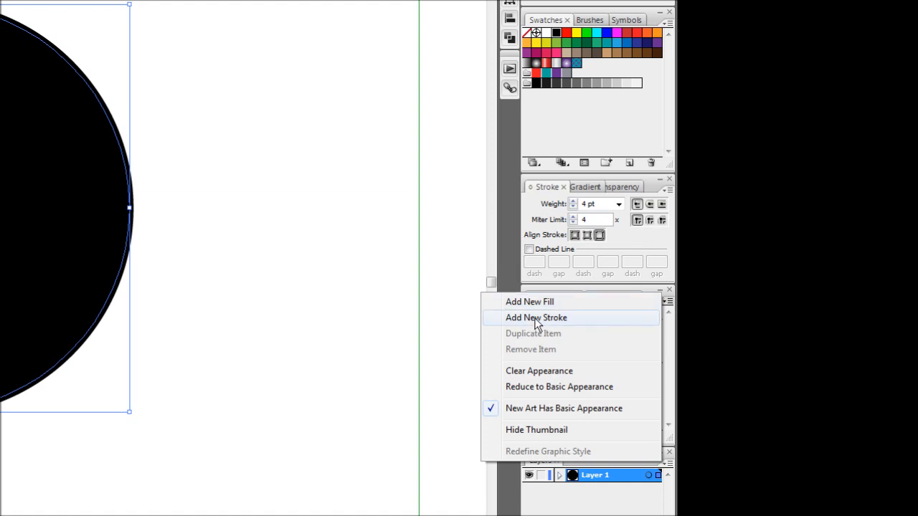
click(536, 318)
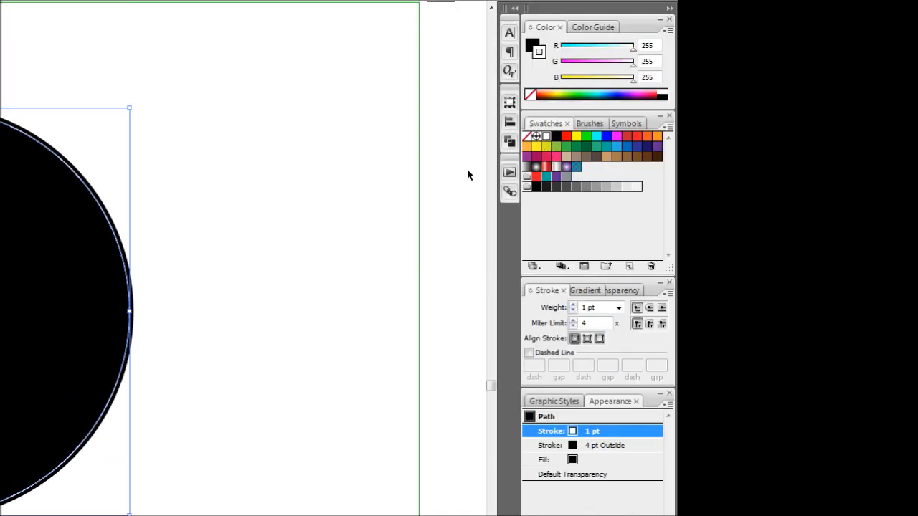
click(618, 307)
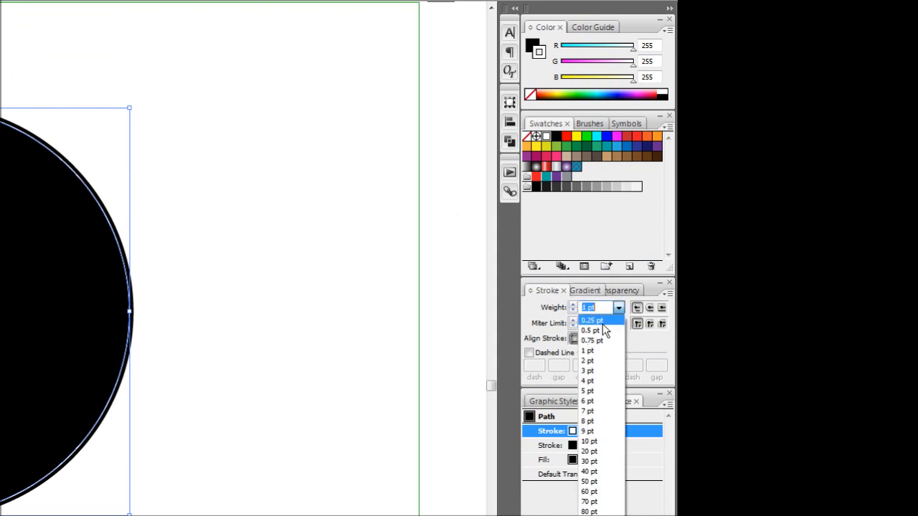
click(587, 359)
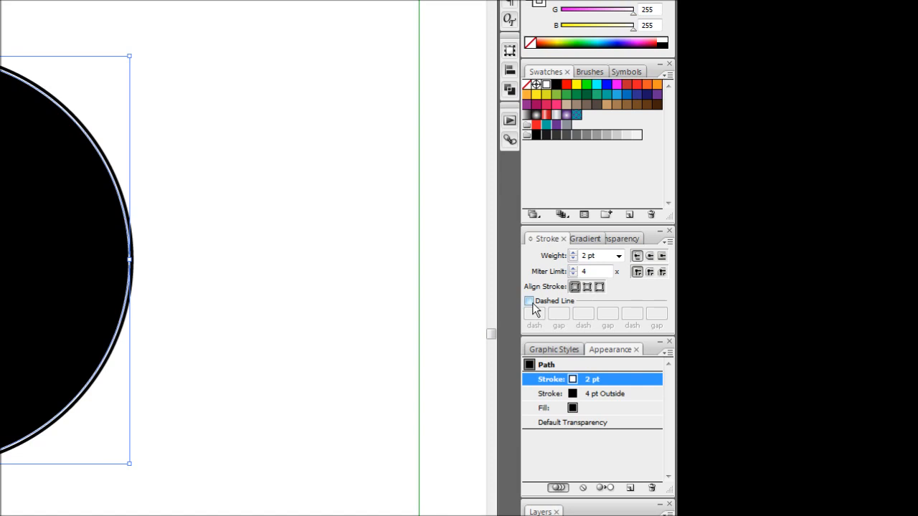
Step: Make the white 2 pt stroke a dashed line aligned inside the path
click(529, 301)
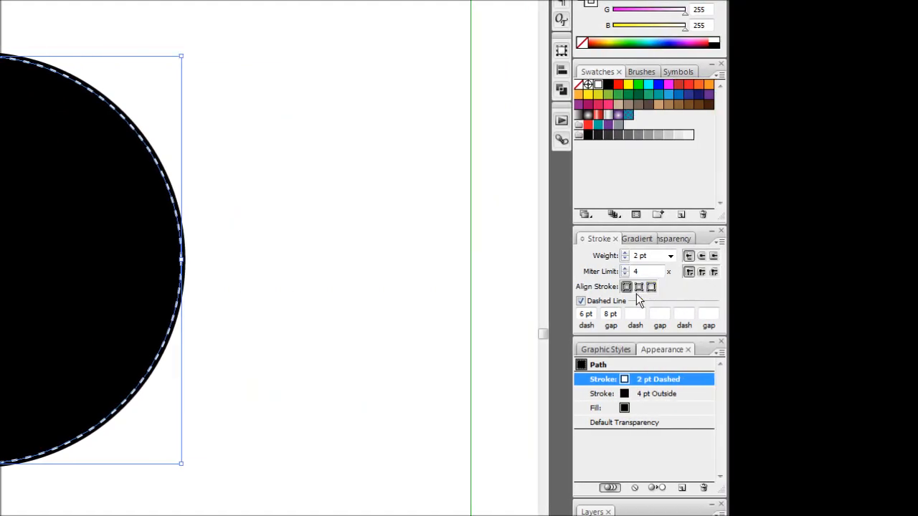
click(638, 286)
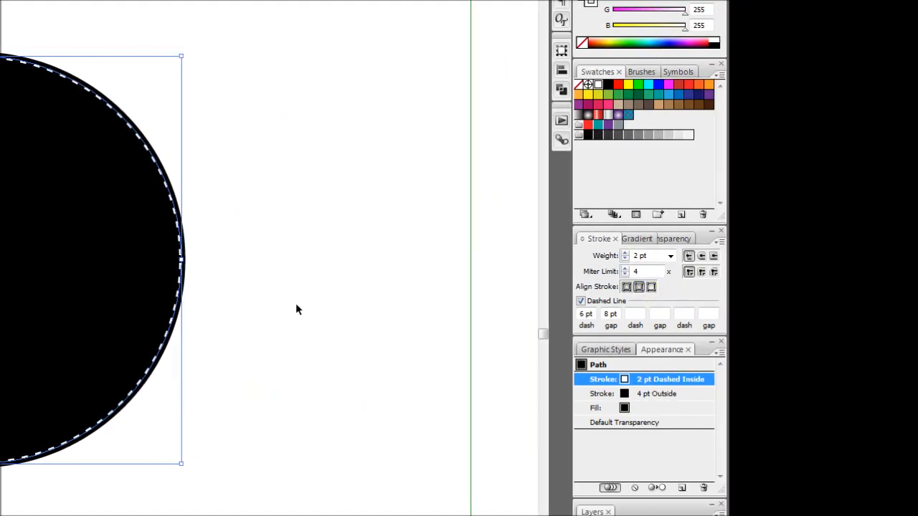